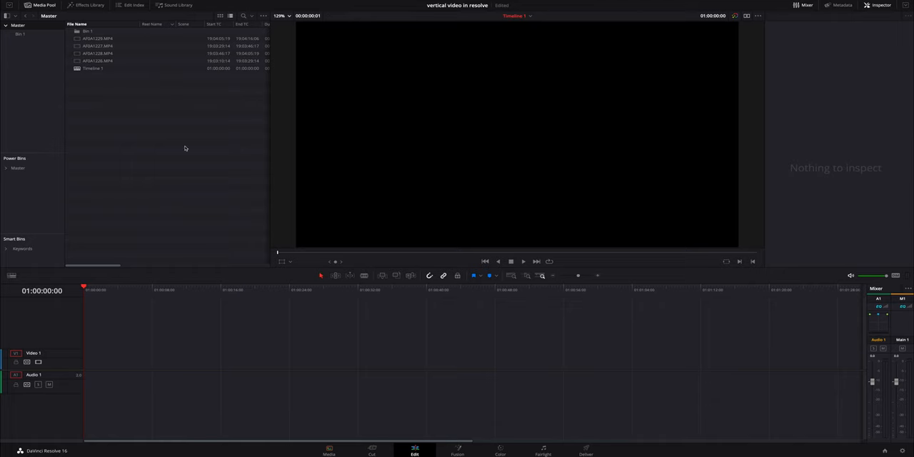
# Preview clips AFOA1229, AFOA1228 and AFOA1226, then bring AFOA1229 toward the timeline.
pyautogui.click(96, 39)
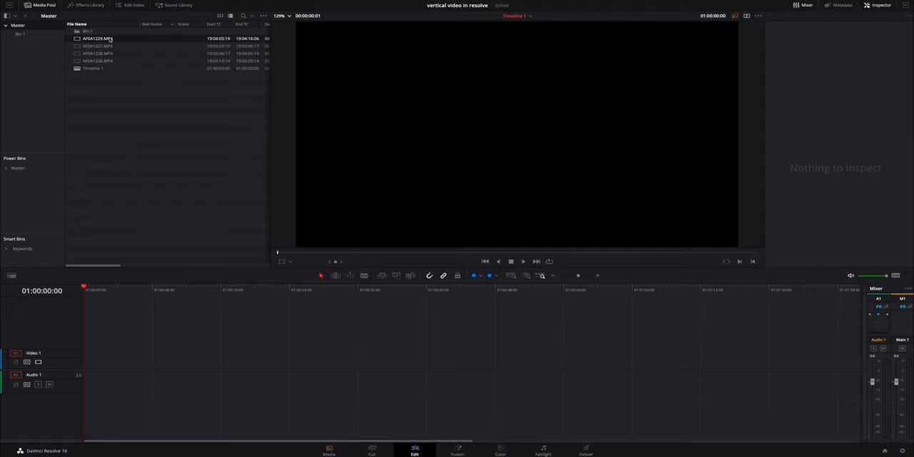
pyautogui.click(97, 46)
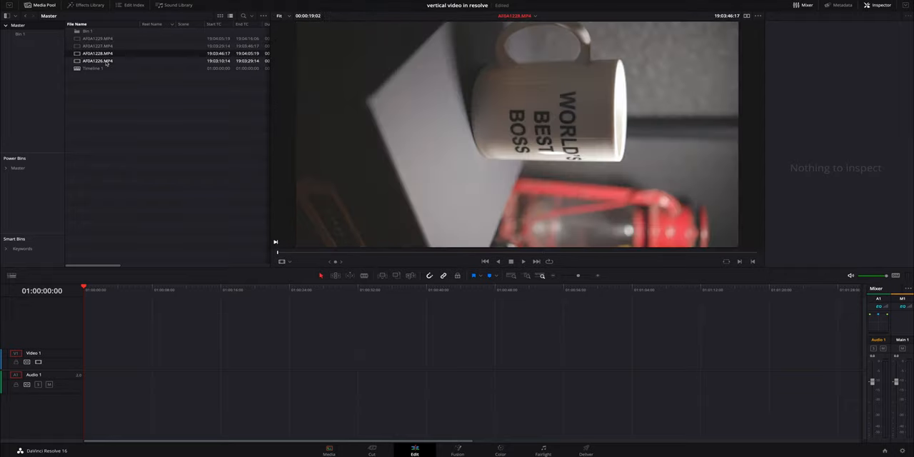
pyautogui.click(98, 60)
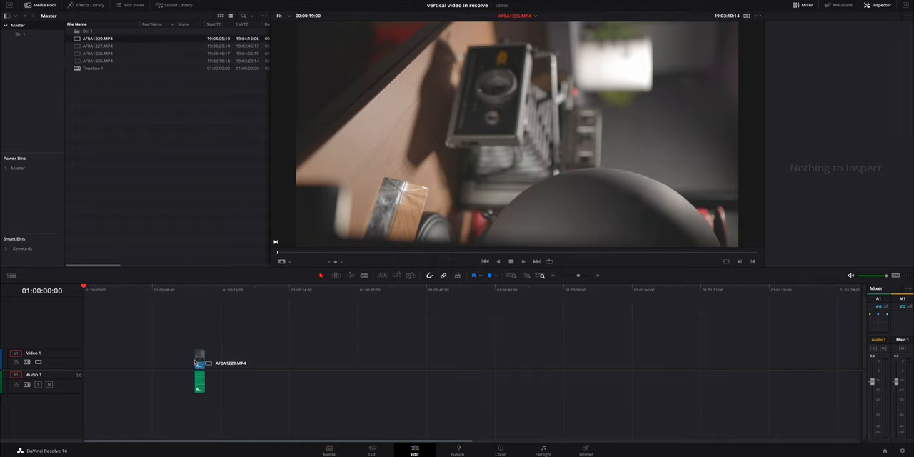
pyautogui.click(205, 290)
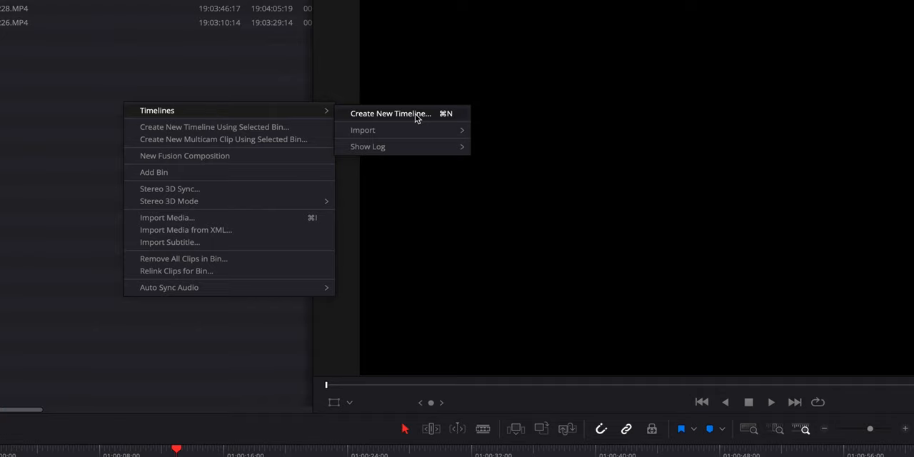
# Create Timeline 3 with custom format settings at 1080 x 1920 resolution.
pyautogui.click(390, 113)
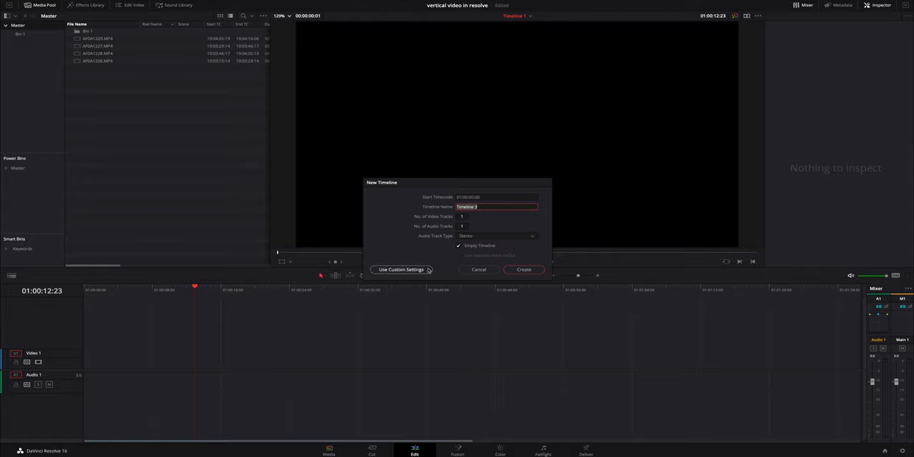
pyautogui.click(401, 269)
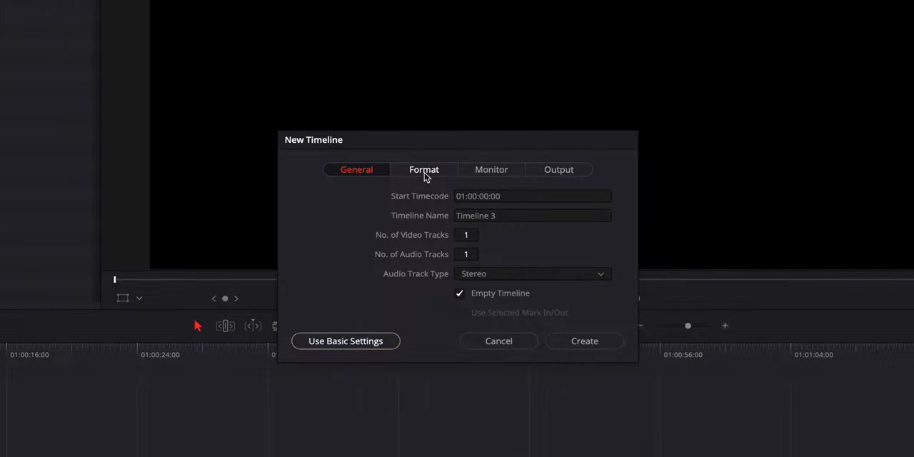
pyautogui.click(424, 169)
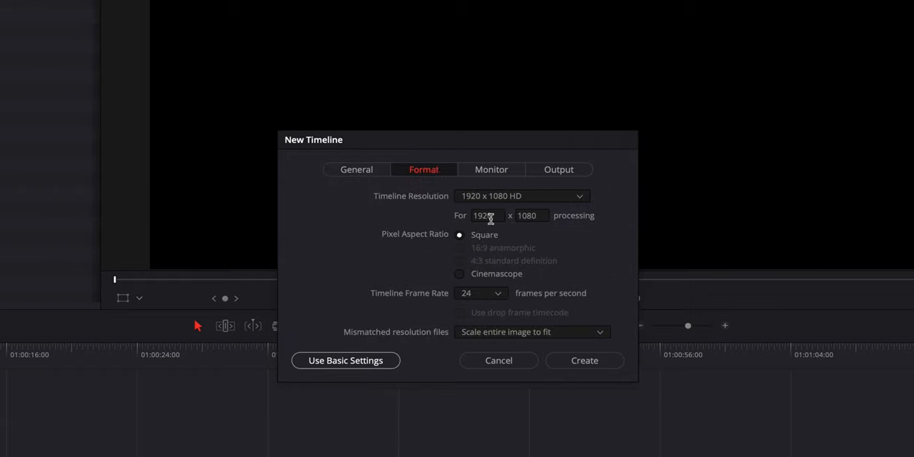
pyautogui.click(486, 214)
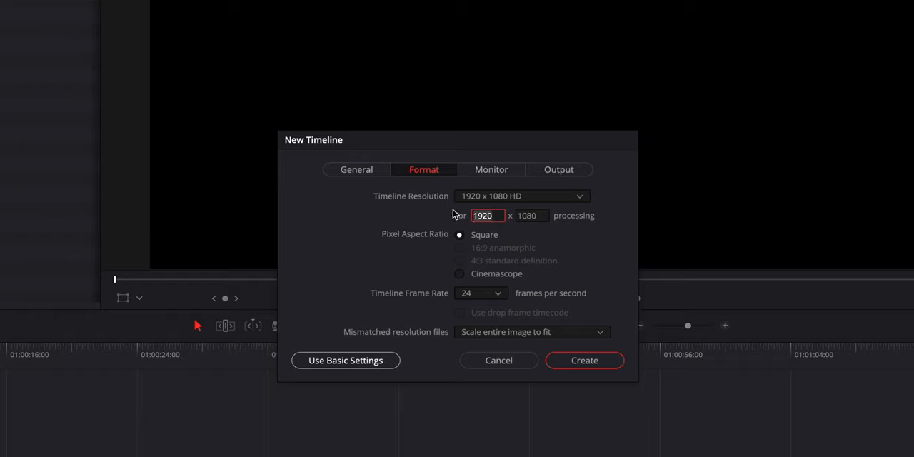
pyautogui.write('1080')
pyautogui.click(532, 215)
pyautogui.write('1920')
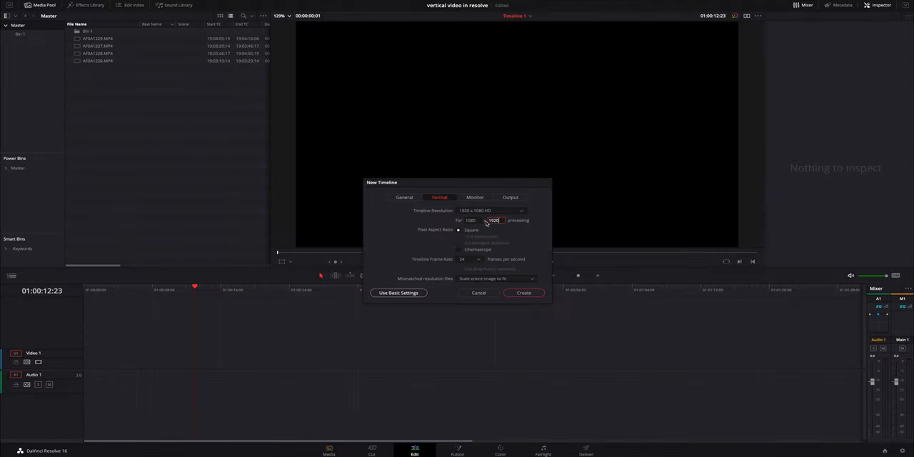
pyautogui.click(523, 292)
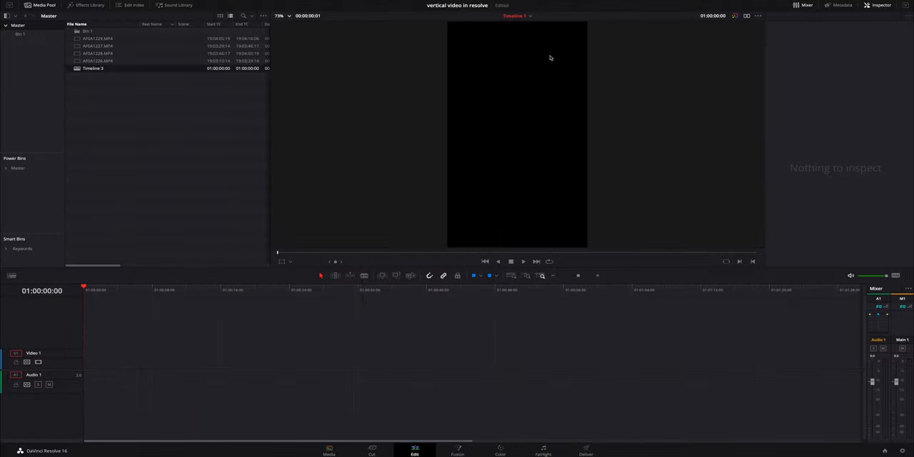
pyautogui.moveTo(527, 105)
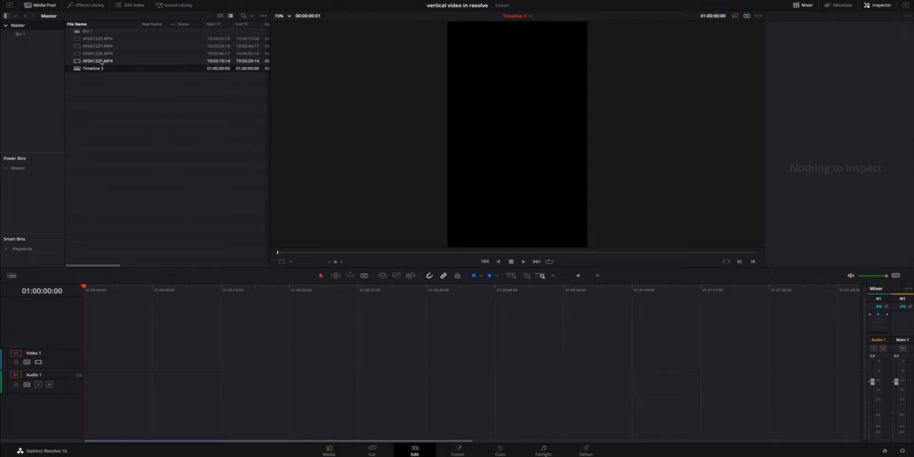
# Pick camera clip AFOA1226 and place it into Timeline 3.
pyautogui.click(97, 60)
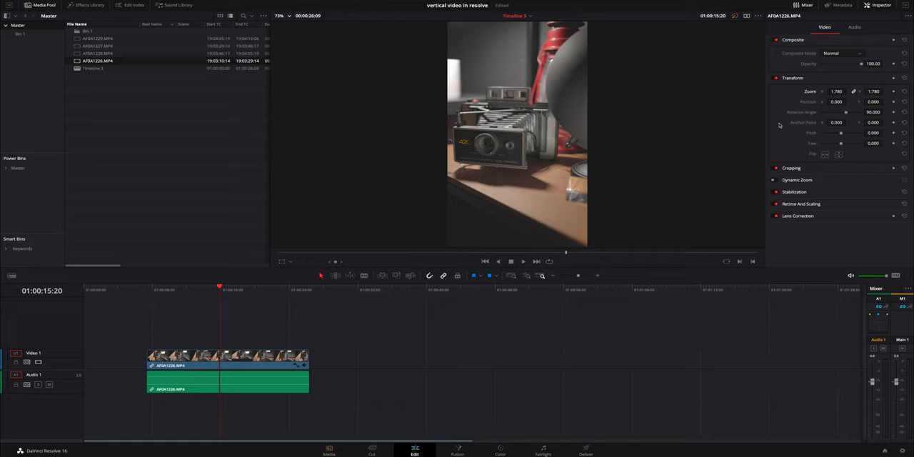
pyautogui.click(247, 290)
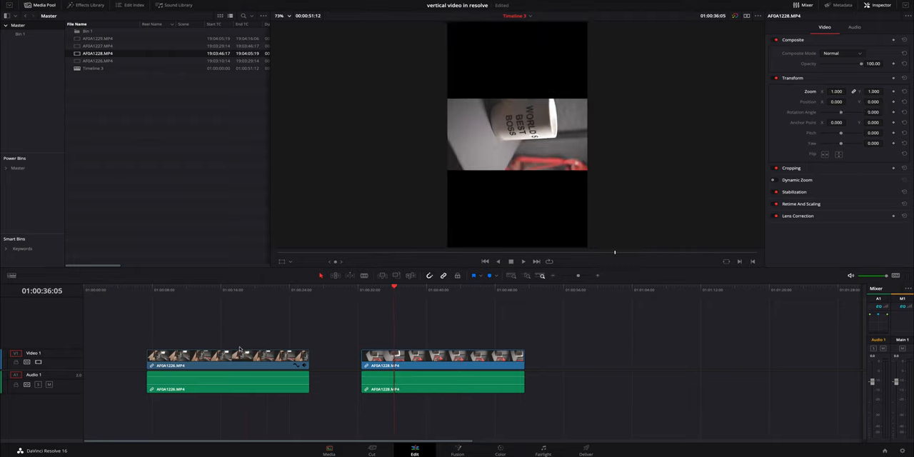
# Copy the first clip's attributes and paste its rotation and zoom onto AFOA1228.
pyautogui.rightClick(242, 357)
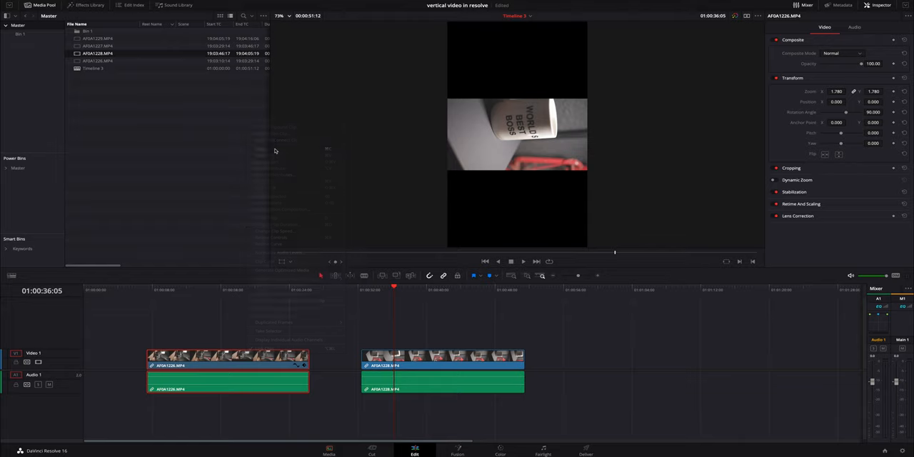
pyautogui.click(442, 361)
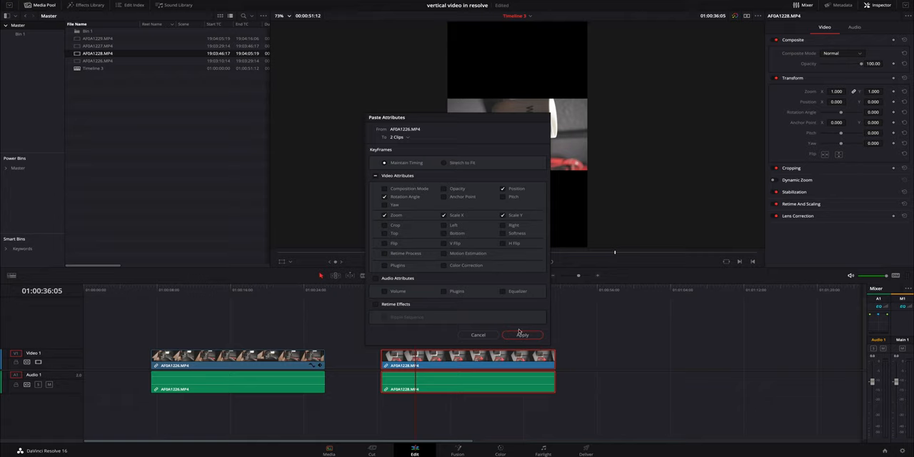
pyautogui.click(522, 334)
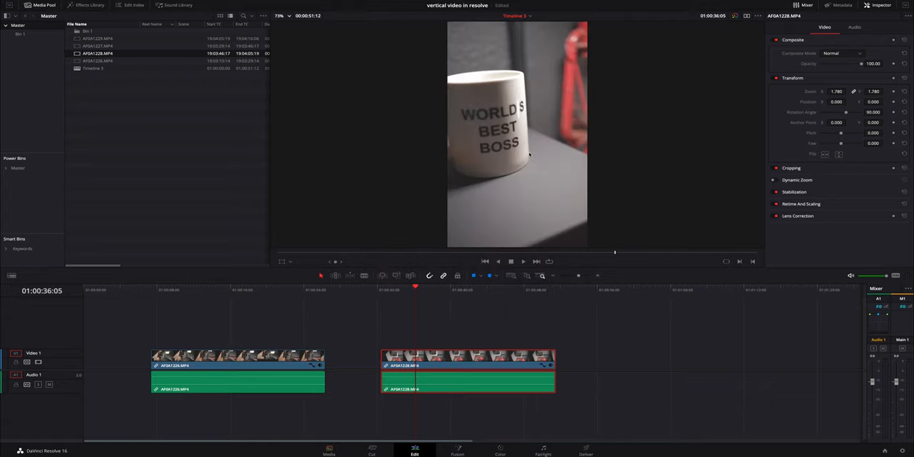
pyautogui.moveTo(525, 154)
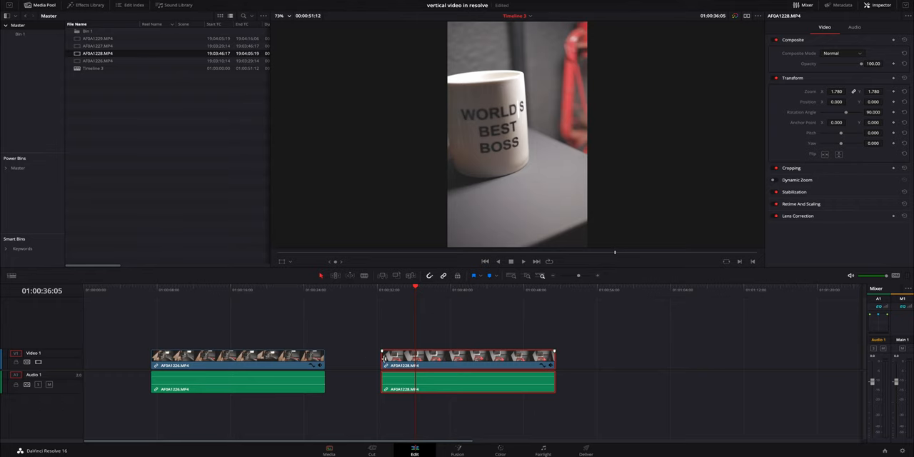
# Trim the start of mug clip AFOA1228 in the timeline.
pyautogui.click(428, 289)
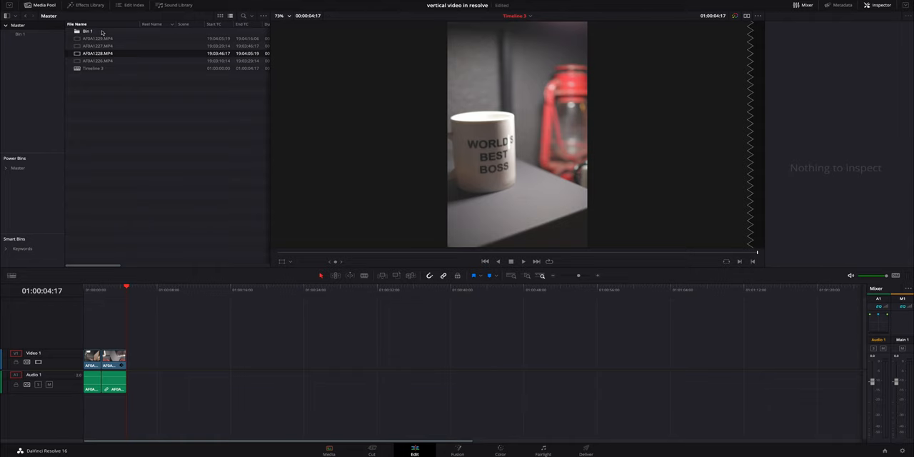
# Drag clip AFOA1229 from the Media Pool onto Timeline 3.
pyautogui.moveTo(98, 39); pyautogui.dragTo(159, 364)
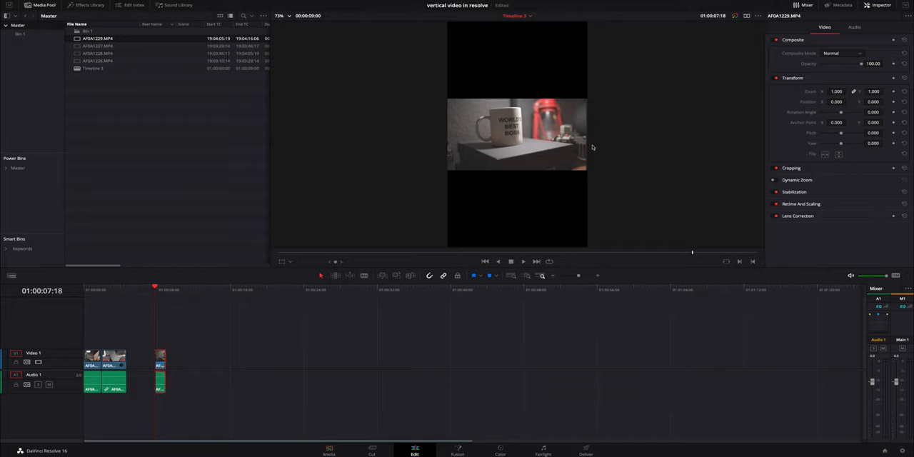
pyautogui.moveTo(870, 23)
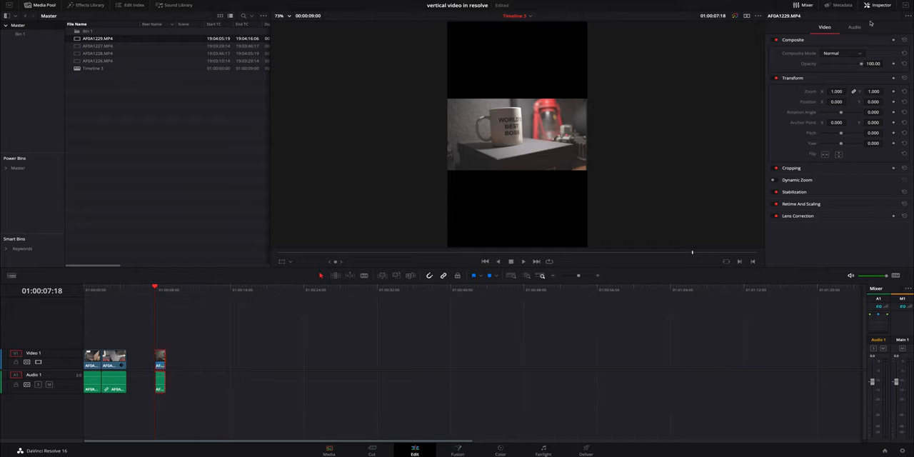
pyautogui.moveTo(779, 89)
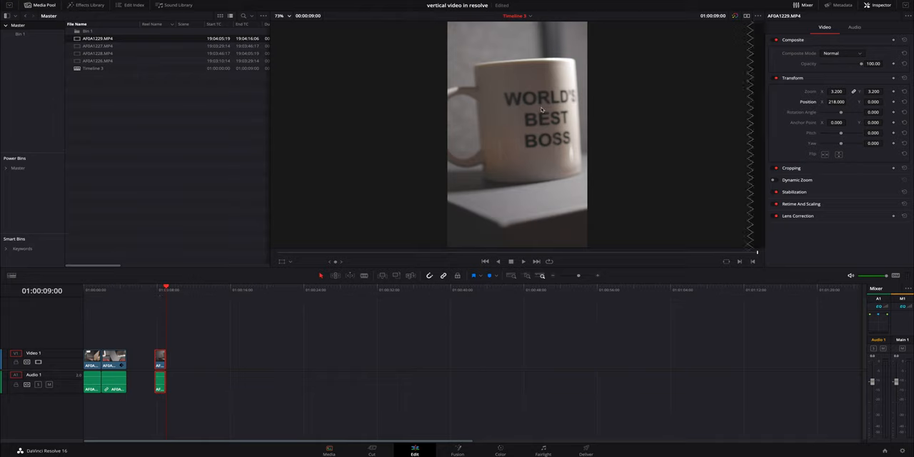
pyautogui.moveTo(559, 108)
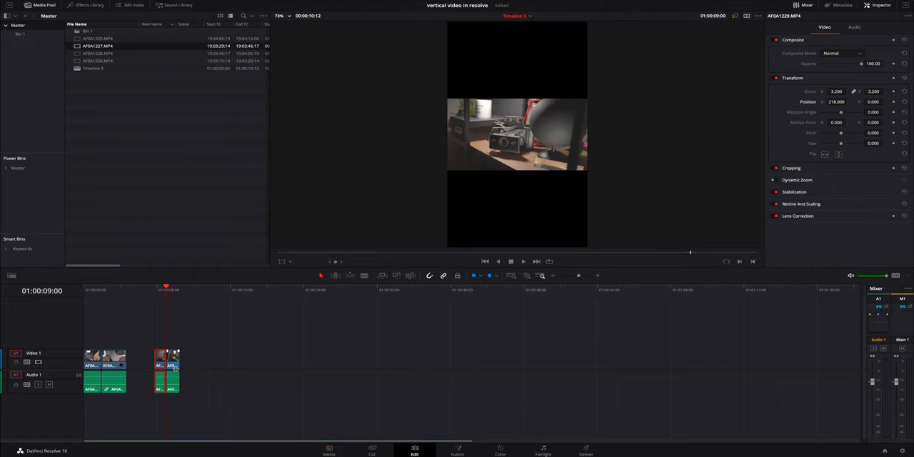
# Select camera clip AFOA1227 and adjust its zoom and position in the Inspector.
pyautogui.click(166, 357)
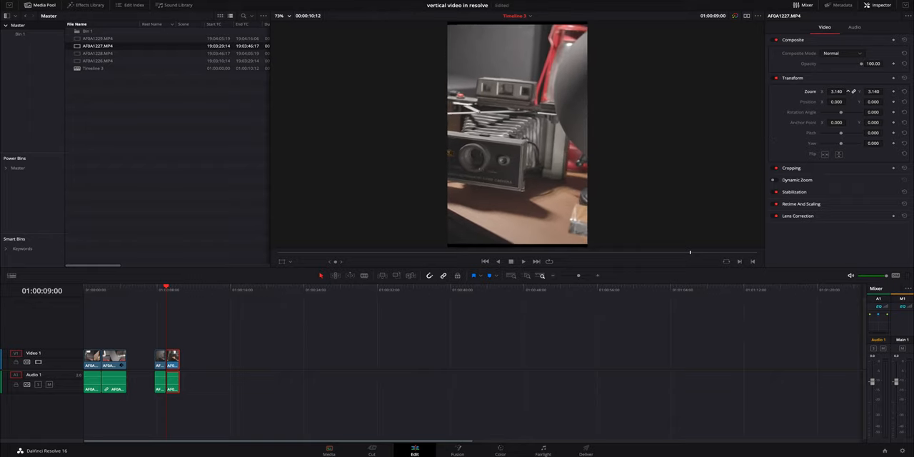
pyautogui.click(835, 92)
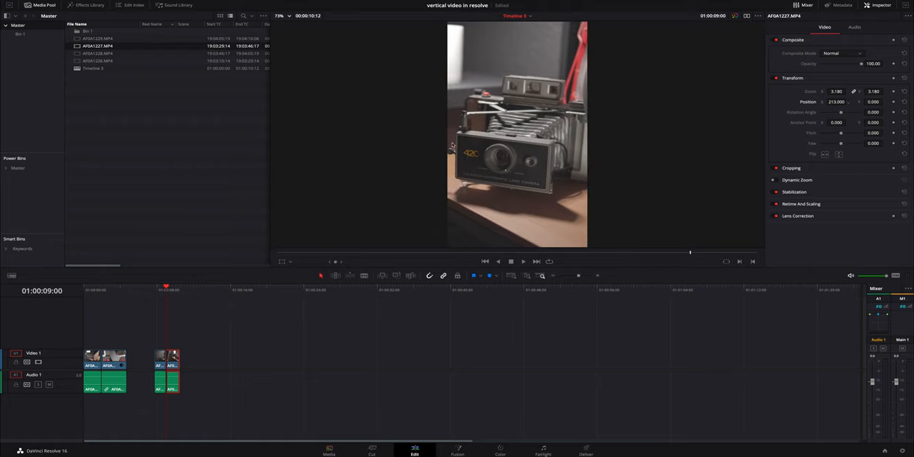
pyautogui.moveTo(205, 322)
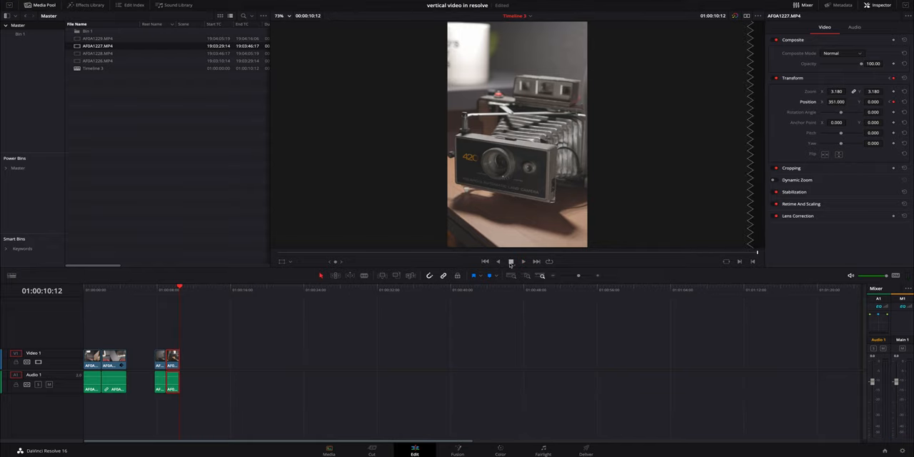
pyautogui.moveTo(511, 276)
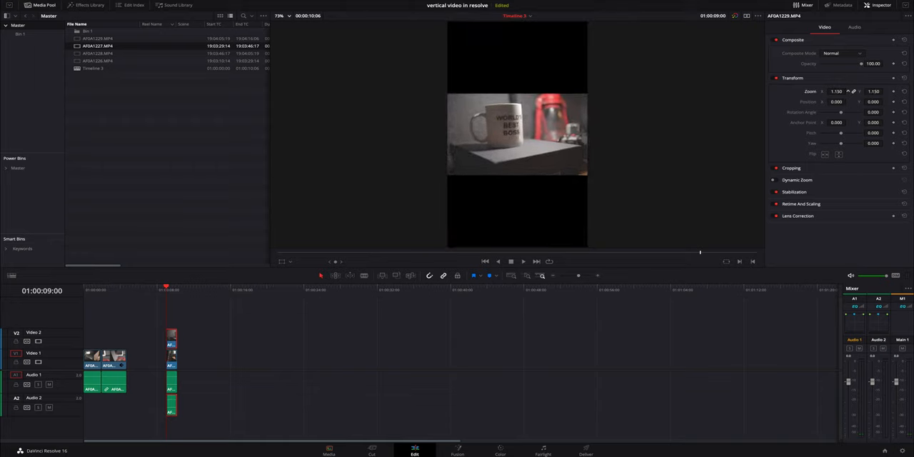
# Set the Zoom of the AFOA1229 copy on track V2 to 1.600.
pyautogui.write('1.600')
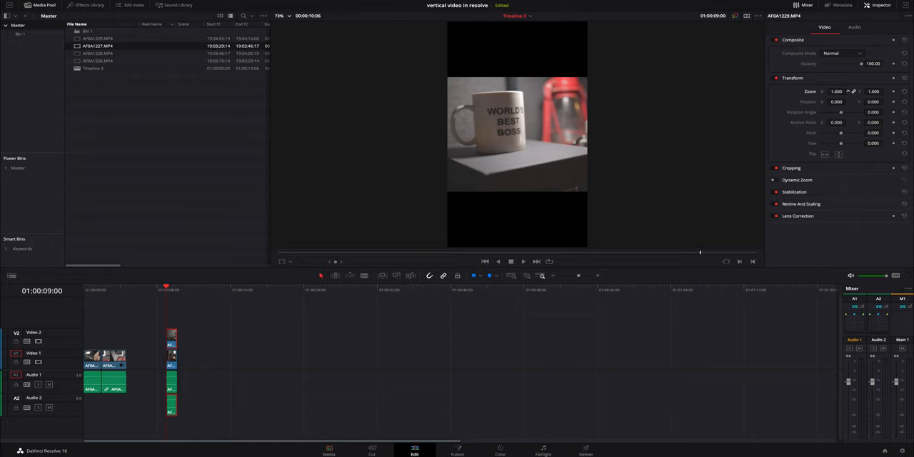